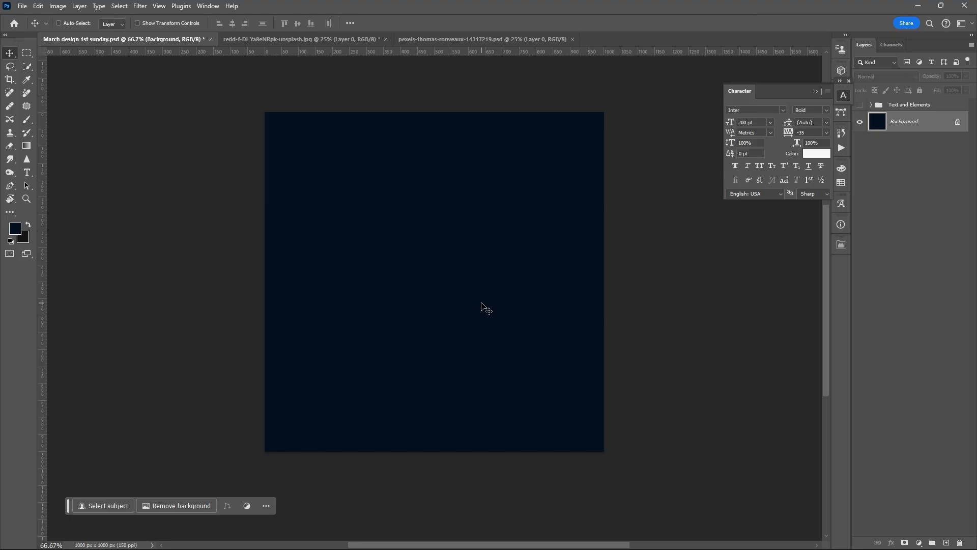
Place the player cutout over tall stacked white letters set in the College font.
left_click(481, 39)
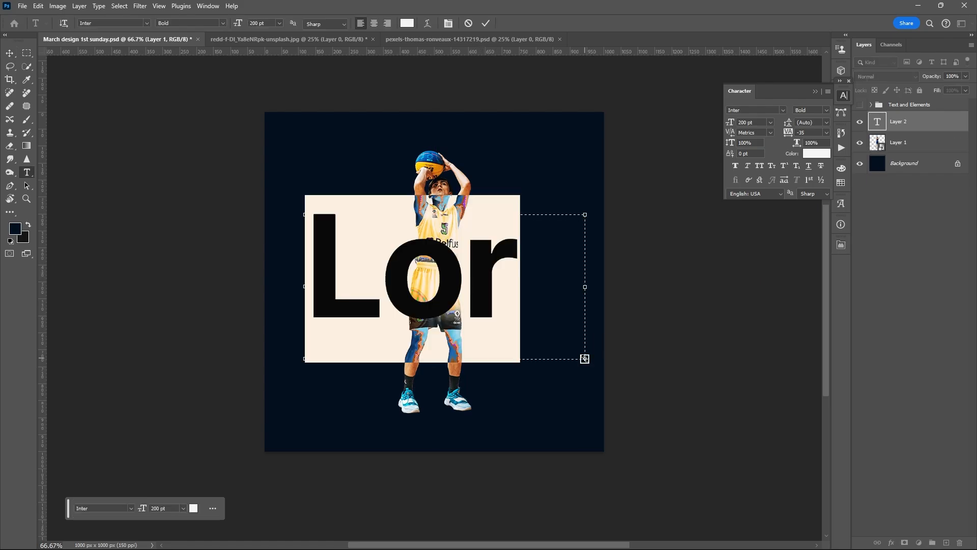
type("cole")
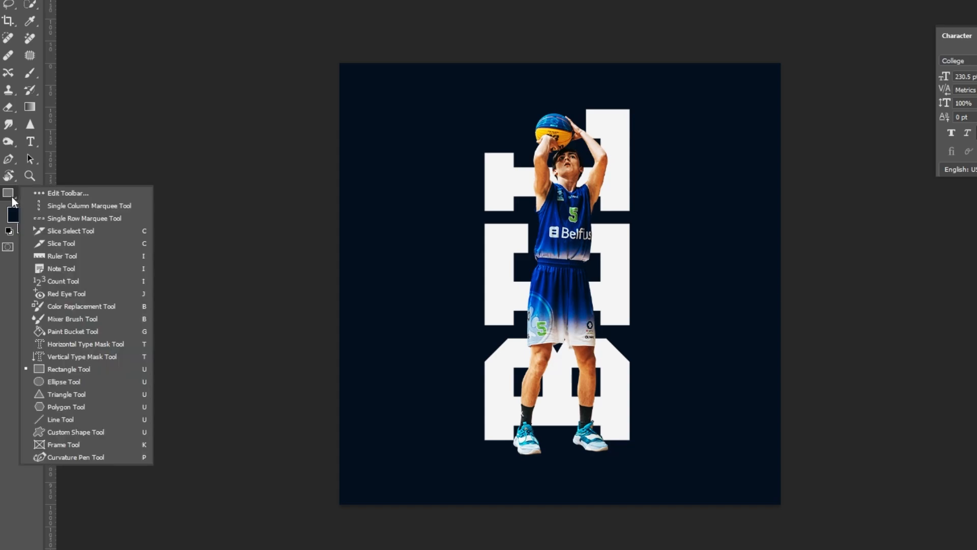
mouse_move(91, 369)
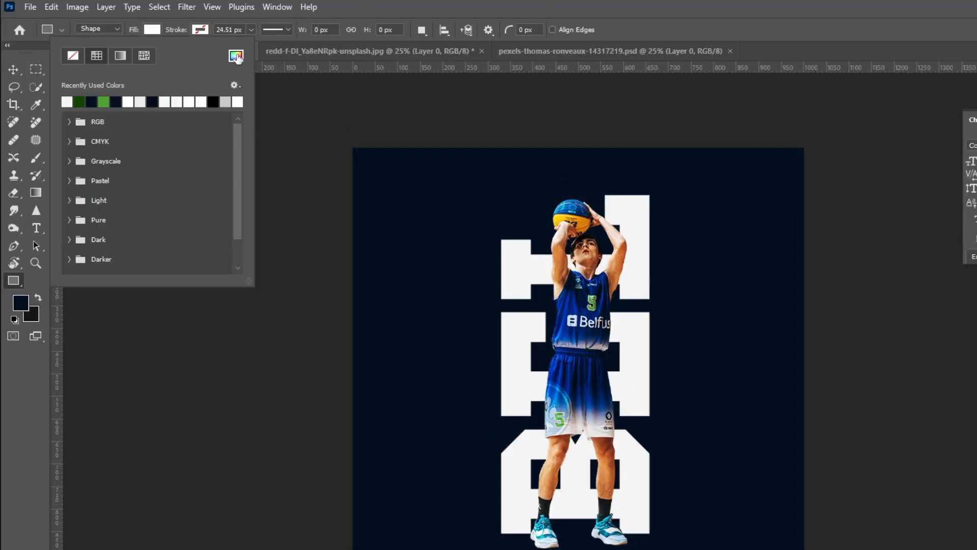
Choose a bright saturated green as the rectangle shape's fill colour.
left_click(35, 103)
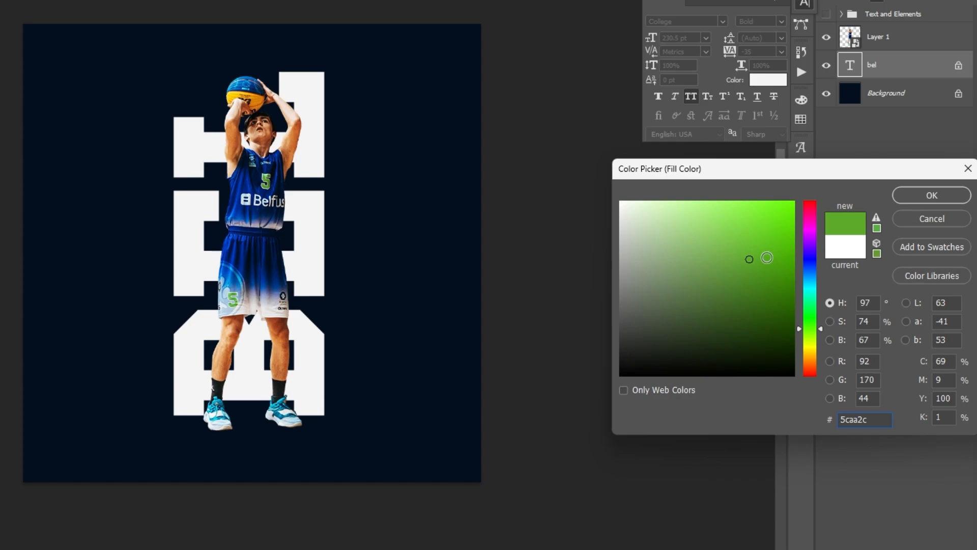
left_click(782, 253)
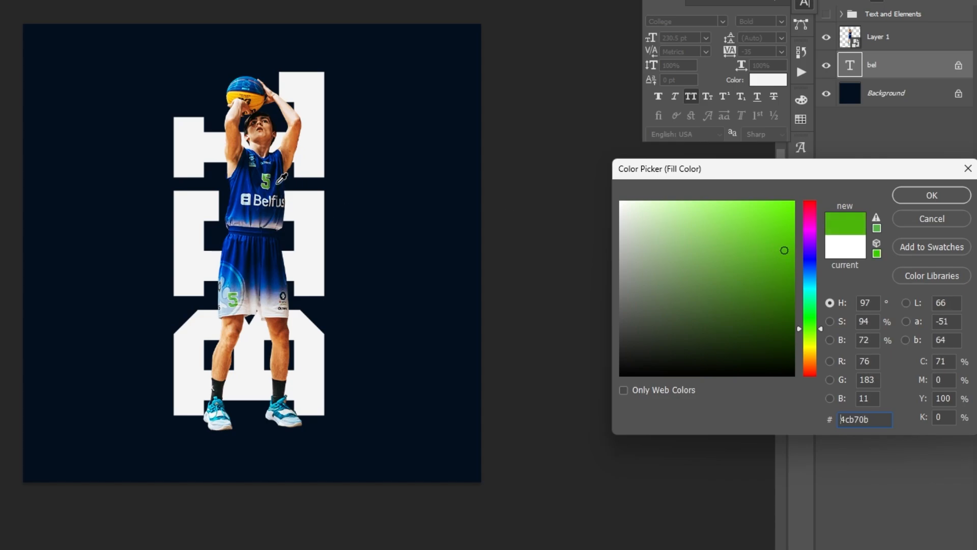
left_click(930, 195)
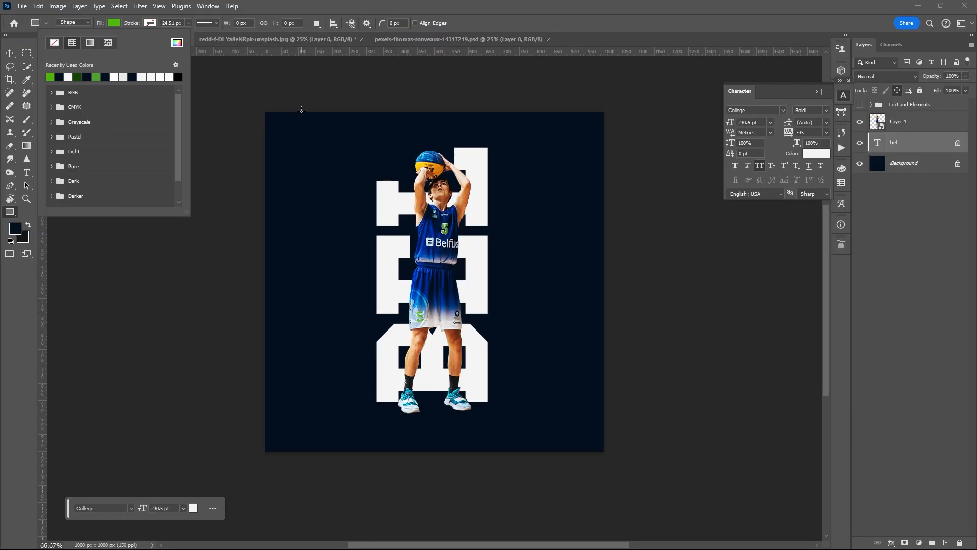
Draw a green rectangle tilted 30° across the poster and give its copy a navy fill.
left_click_drag(301, 111, 438, 447)
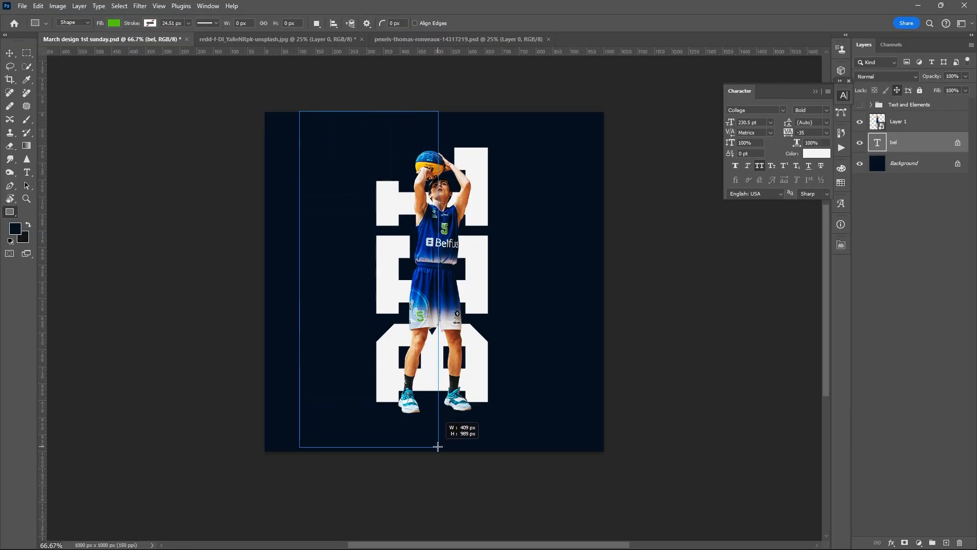
left_click_drag(299, 117, 436, 453)
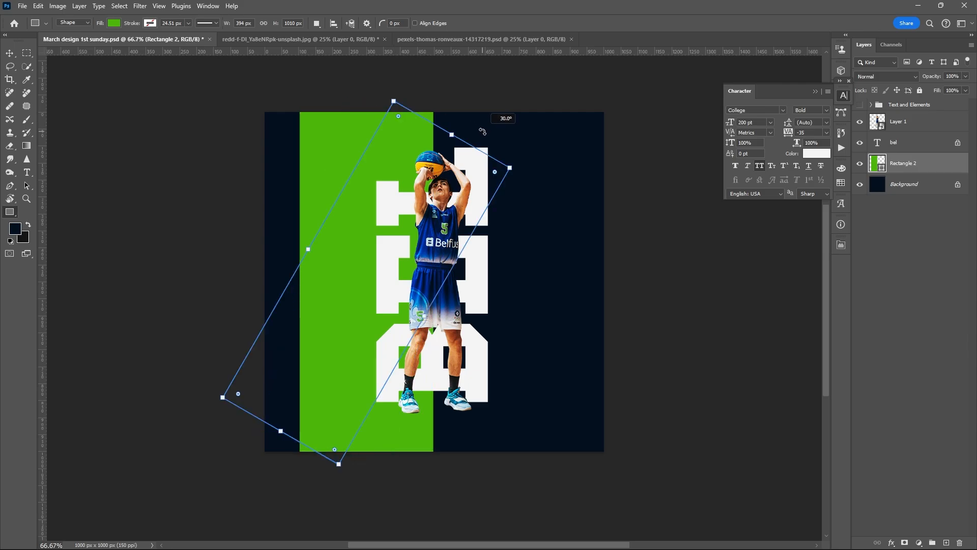
left_click_drag(510, 169, 585, 123)
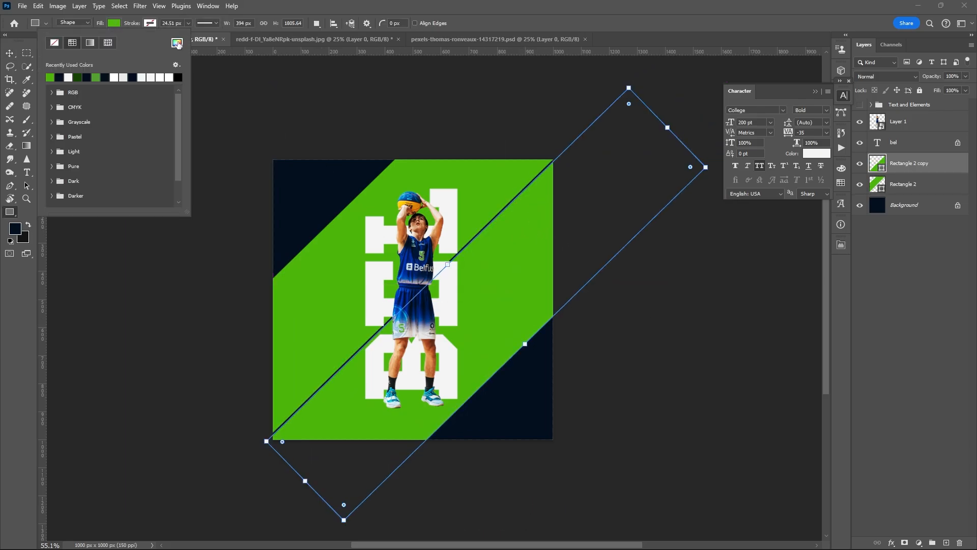
left_click(177, 43)
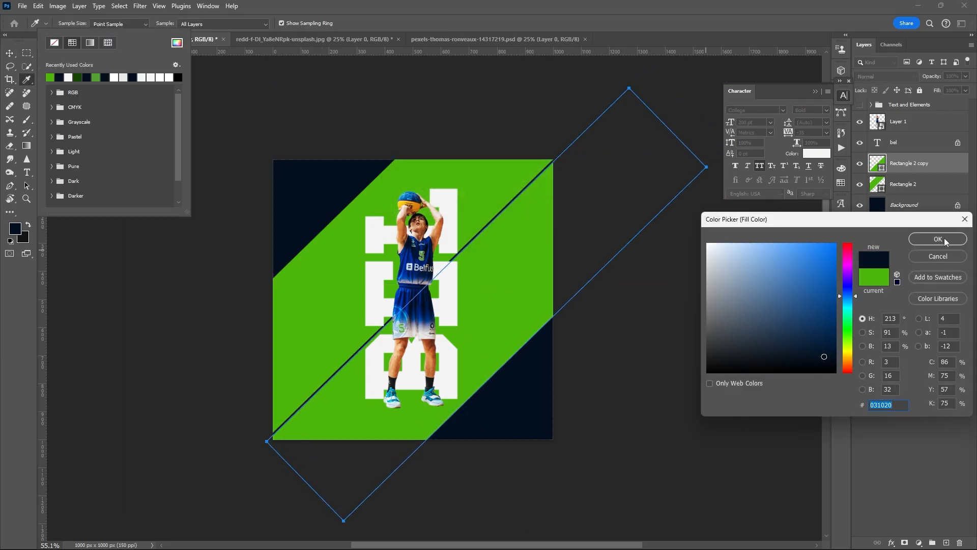
left_click(938, 239)
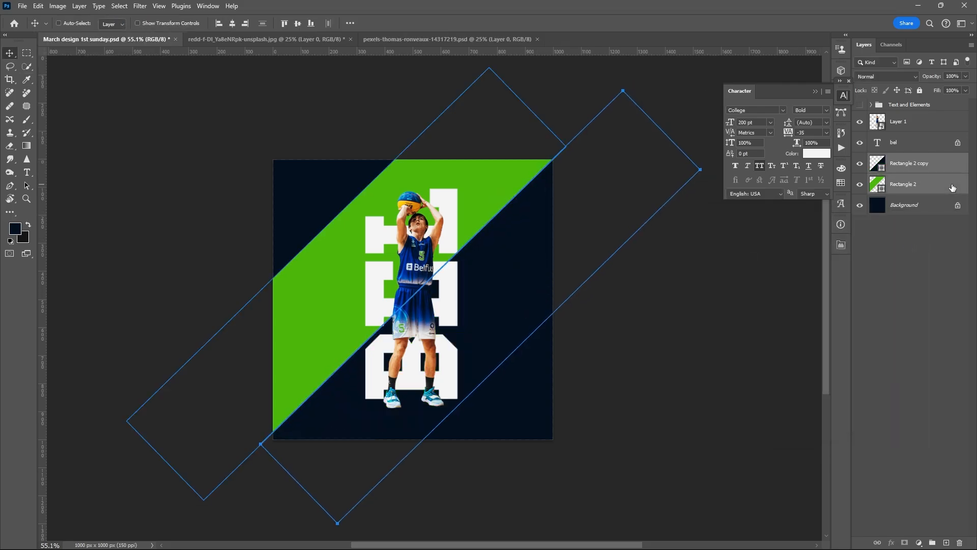
Group the diagonal rectangles and paste the city photo in, clipped to the group.
key("ctrl+g")
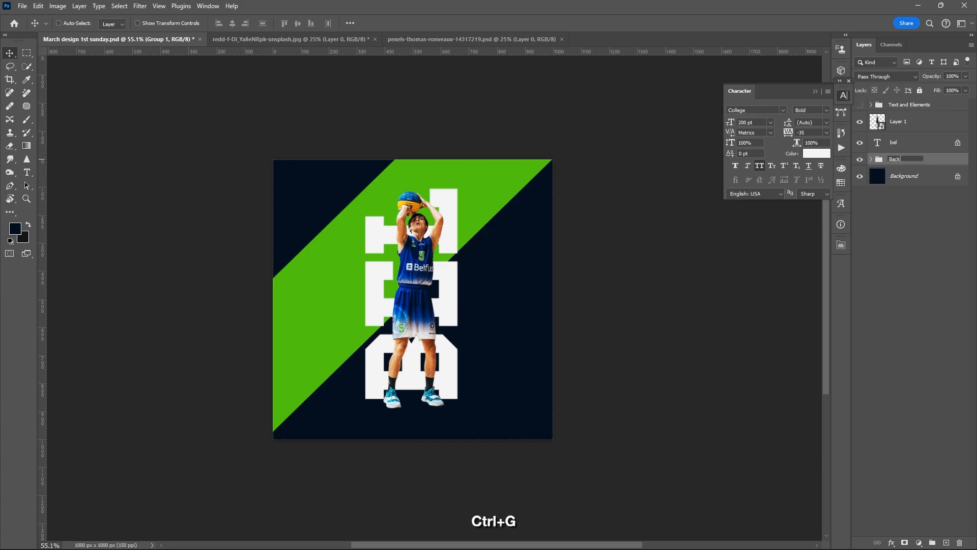
left_click(294, 38)
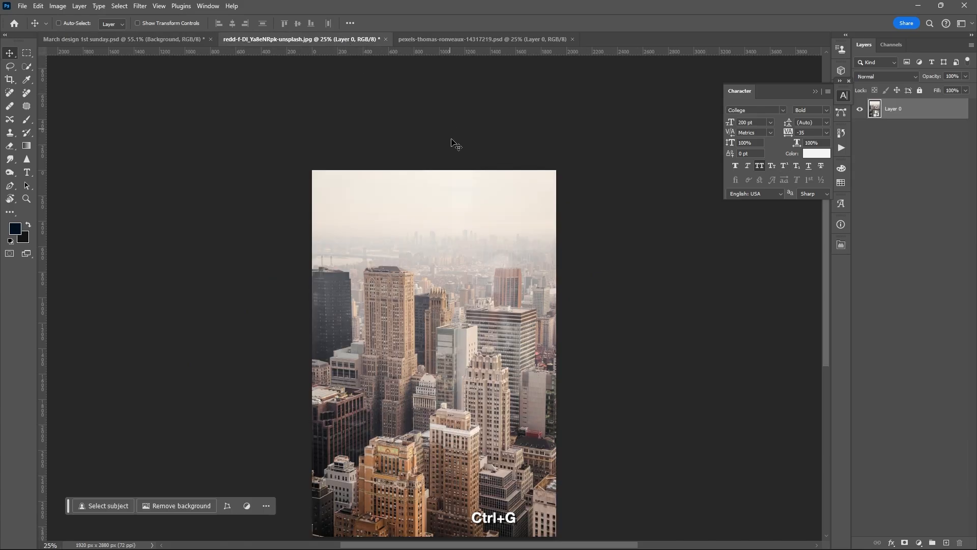
left_click(119, 39)
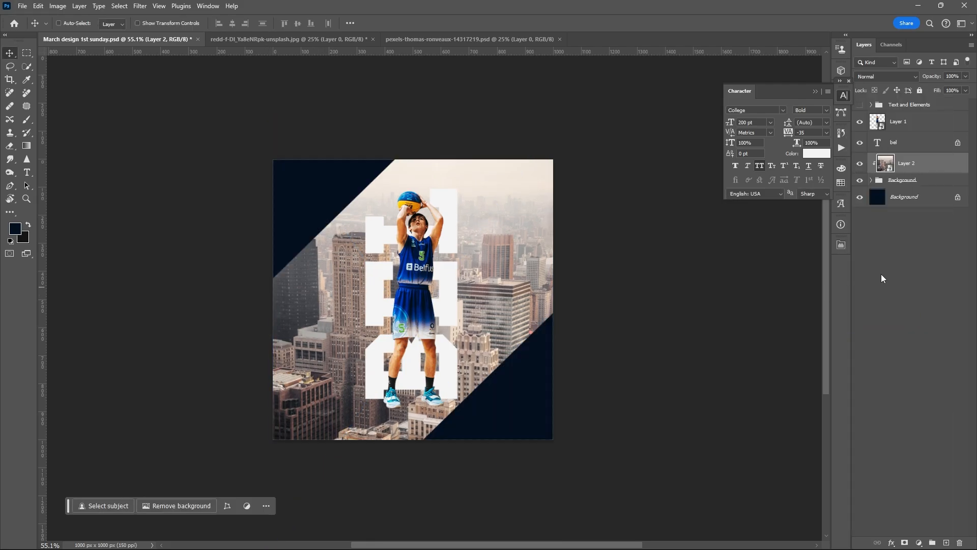
Change the city photo's blending mode so it blends softly into the shapes.
left_click(885, 76)
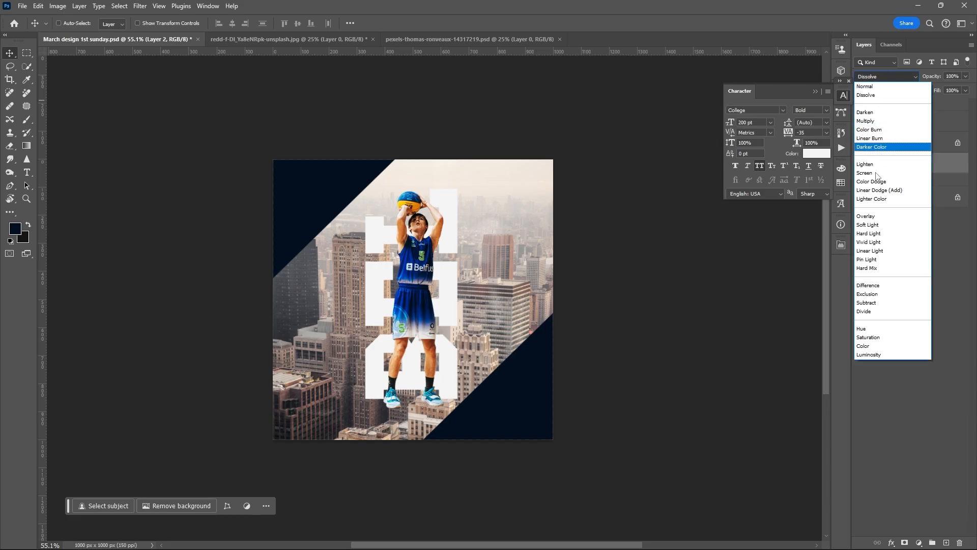
left_click(866, 224)
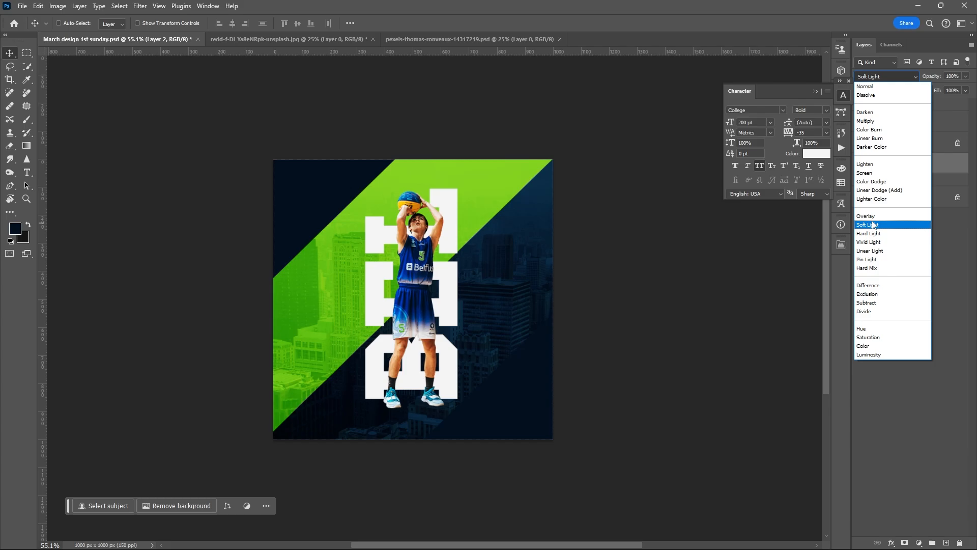
left_click(864, 224)
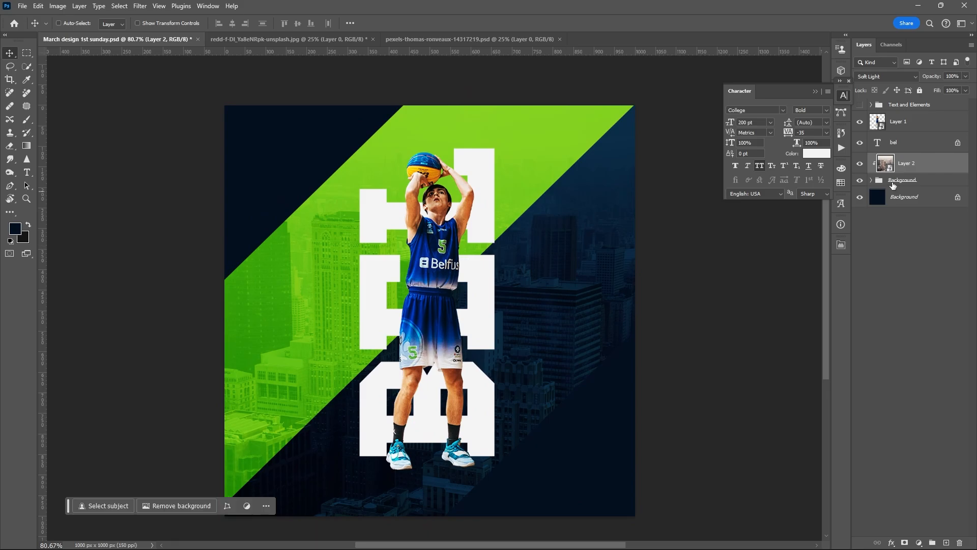
Darken the green band's fill to the deeper green 245f00.
left_click(911, 218)
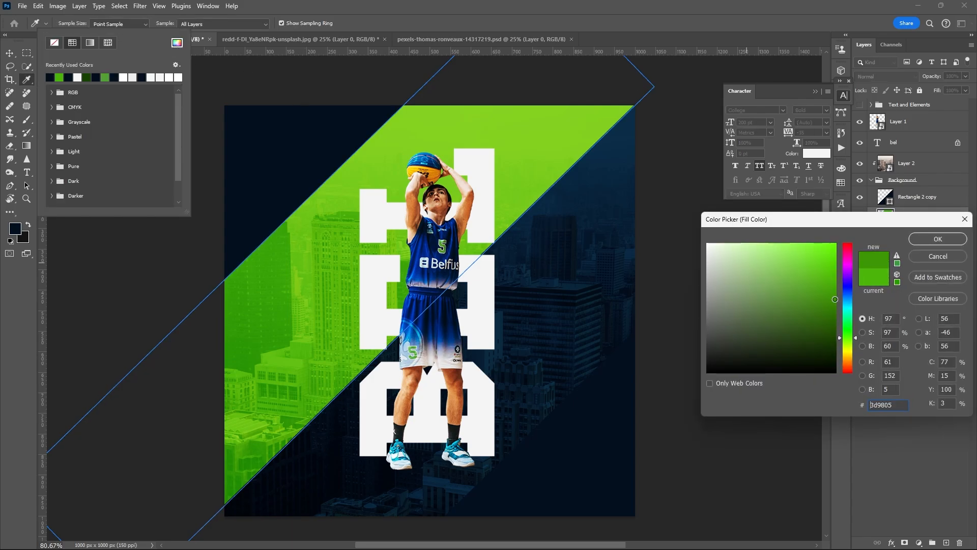
left_click(936, 239)
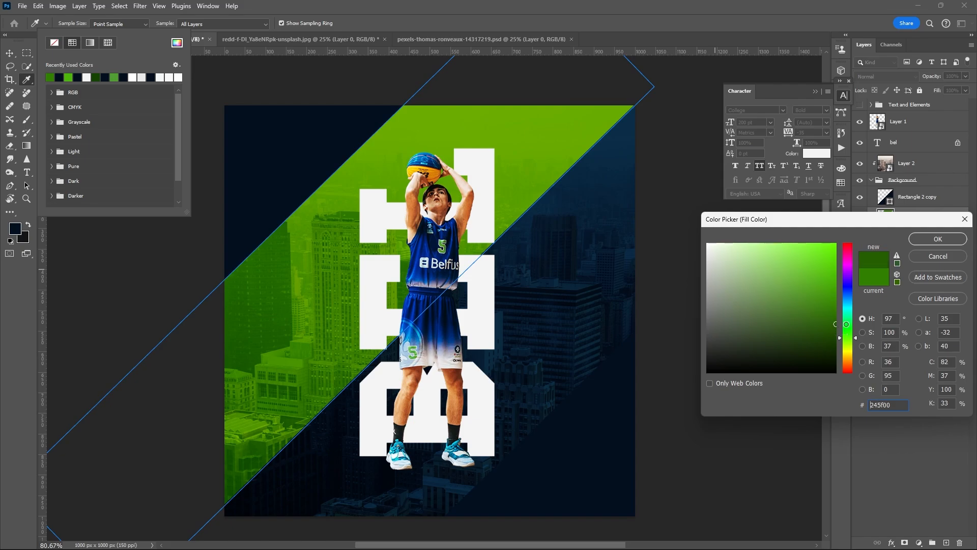
left_click(936, 239)
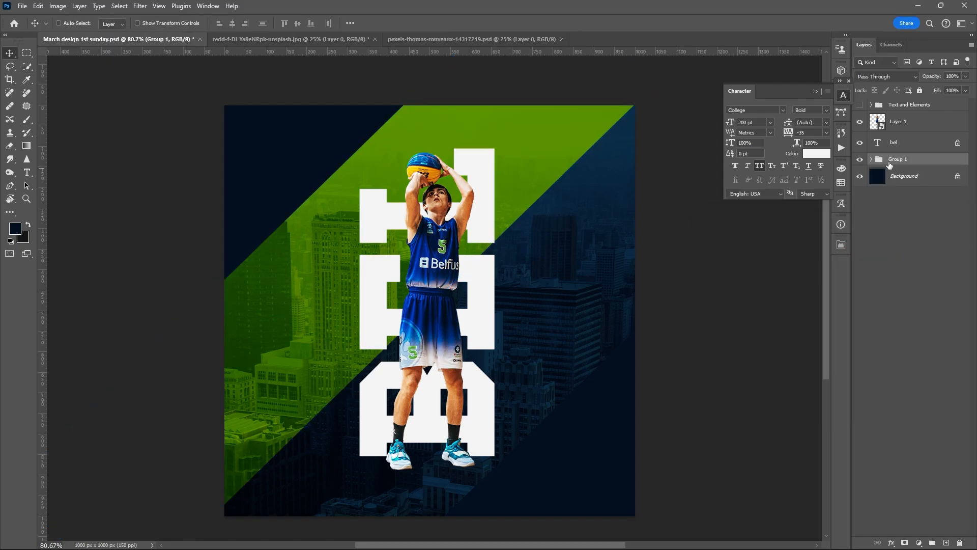
Rename the group Background - 2, add a Solid Color fill layer, and open Filter Gallery.
double_click(900, 158)
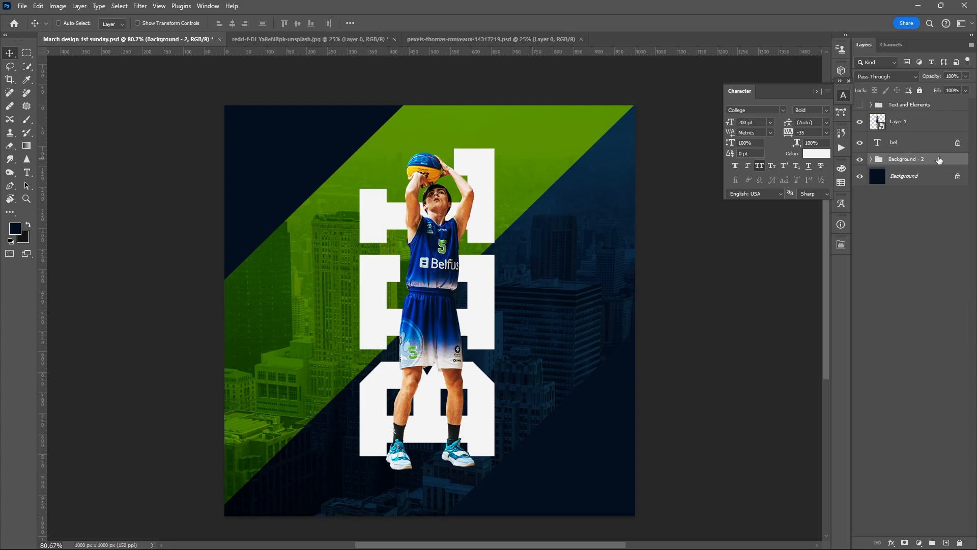
left_click(919, 91)
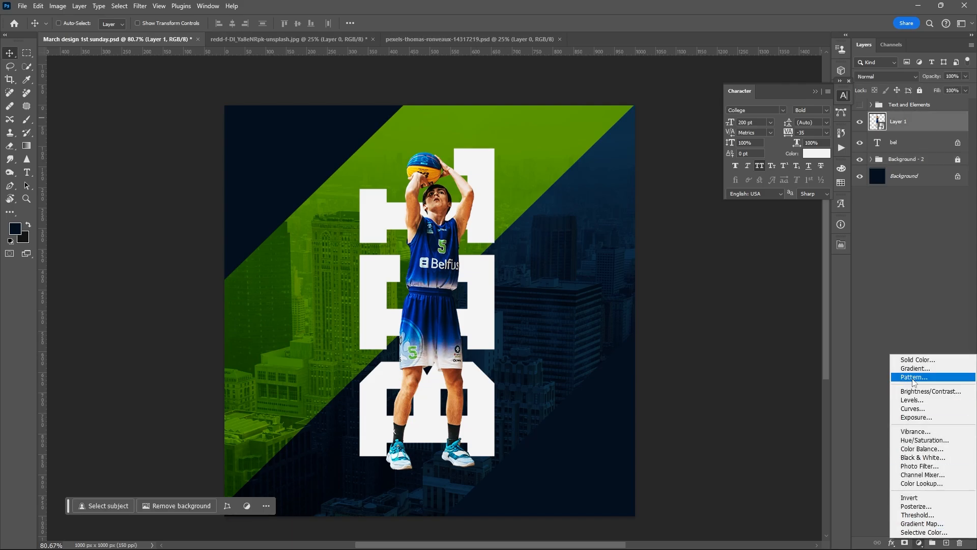
left_click(917, 359)
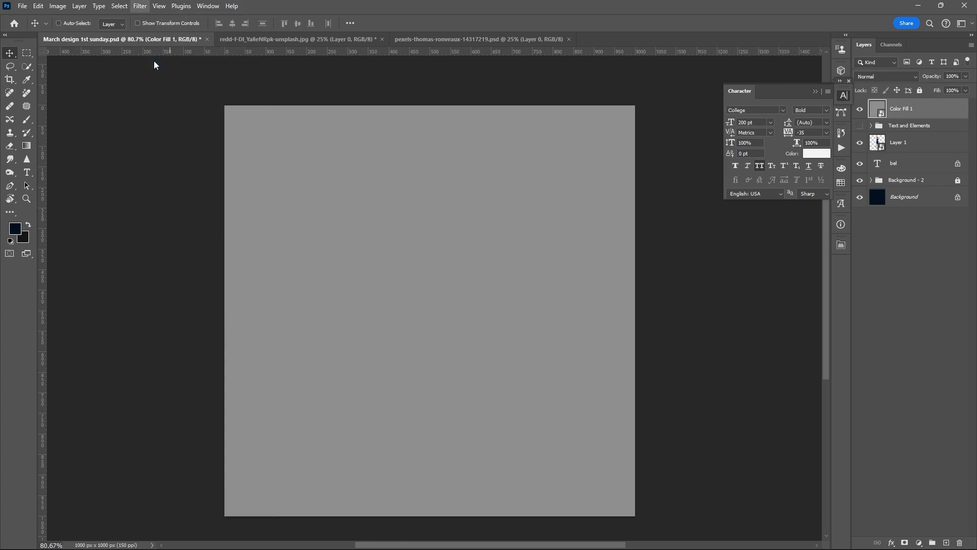
left_click(917, 125)
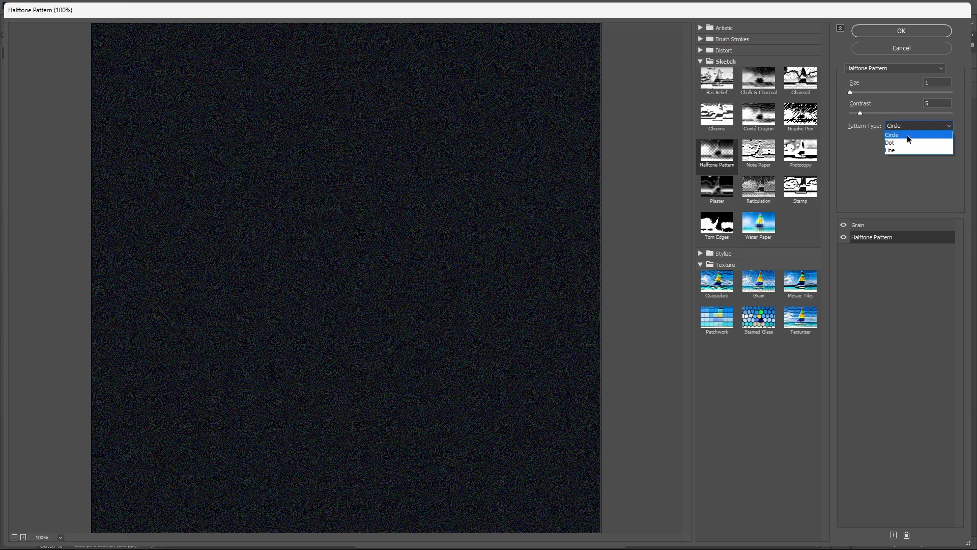
Apply a Circle Halftone Pattern and Soft Grain to the fill layer.
left_click(891, 134)
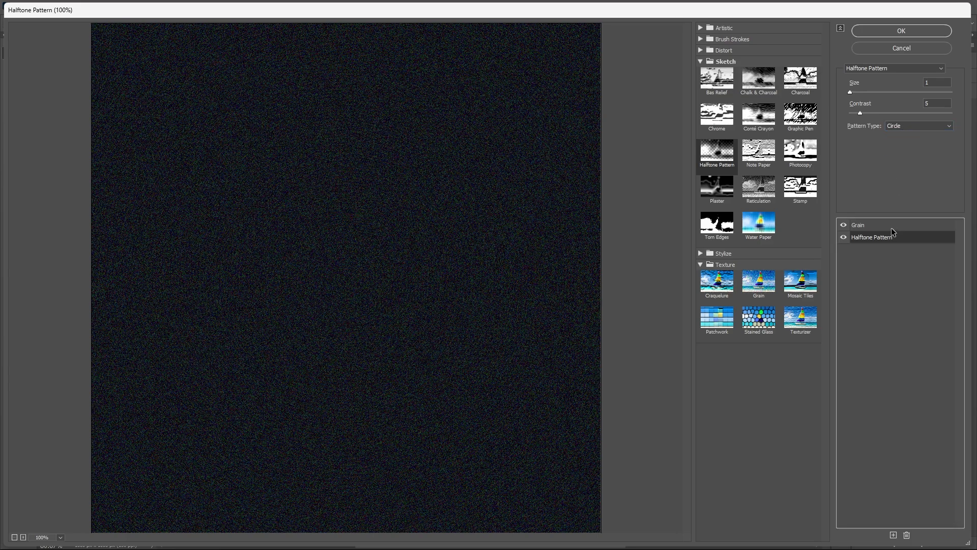
left_click(758, 281)
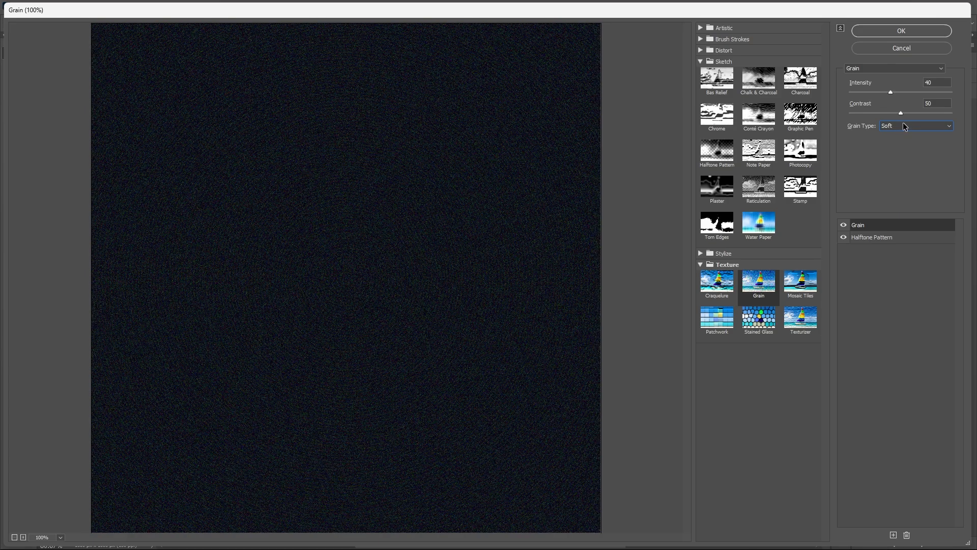
left_click(915, 126)
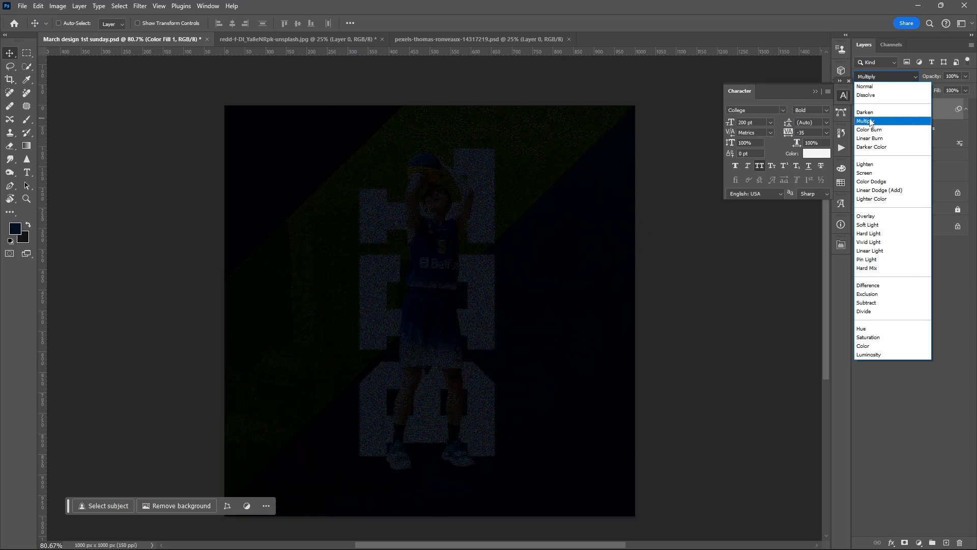
Blend the texture fill layer in Screen mode at about 52% opacity.
left_click(872, 181)
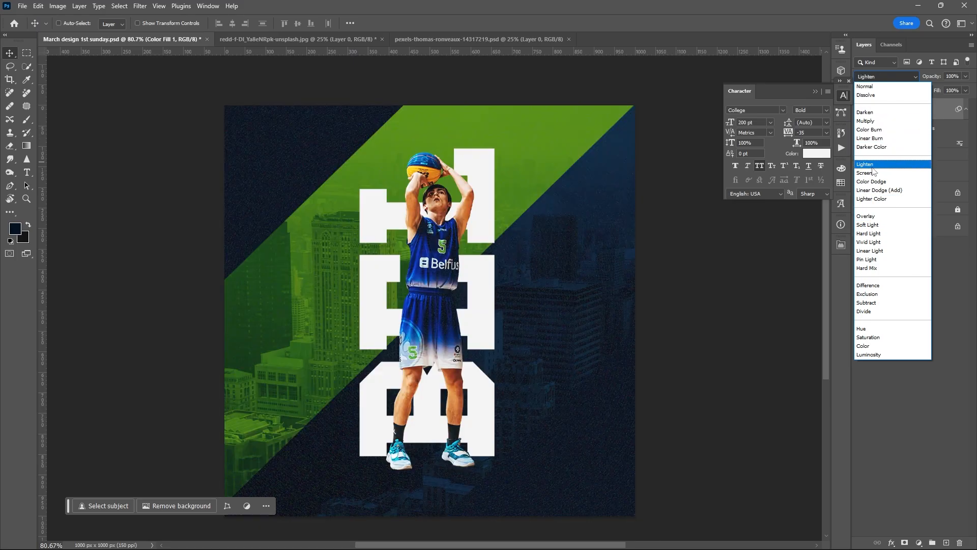
left_click(867, 172)
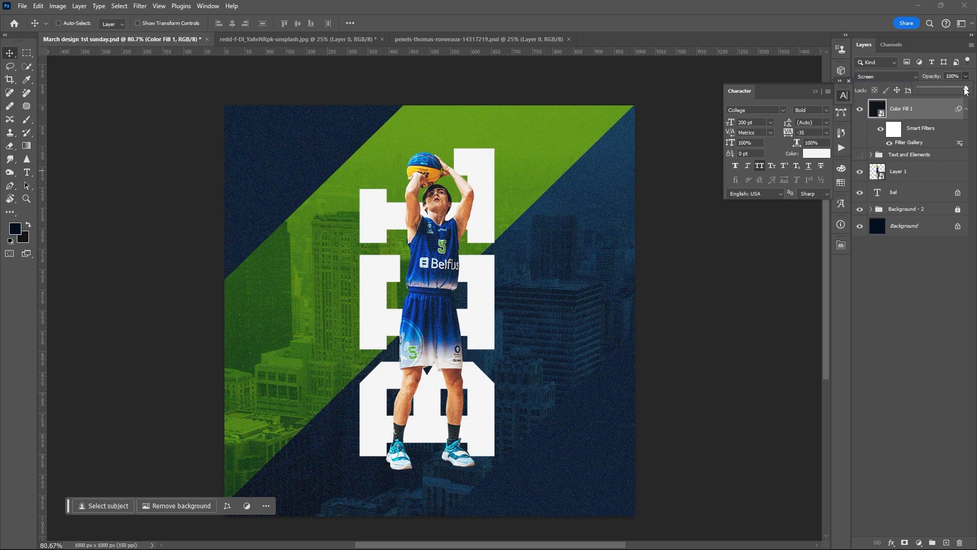
left_click_drag(962, 90, 943, 91)
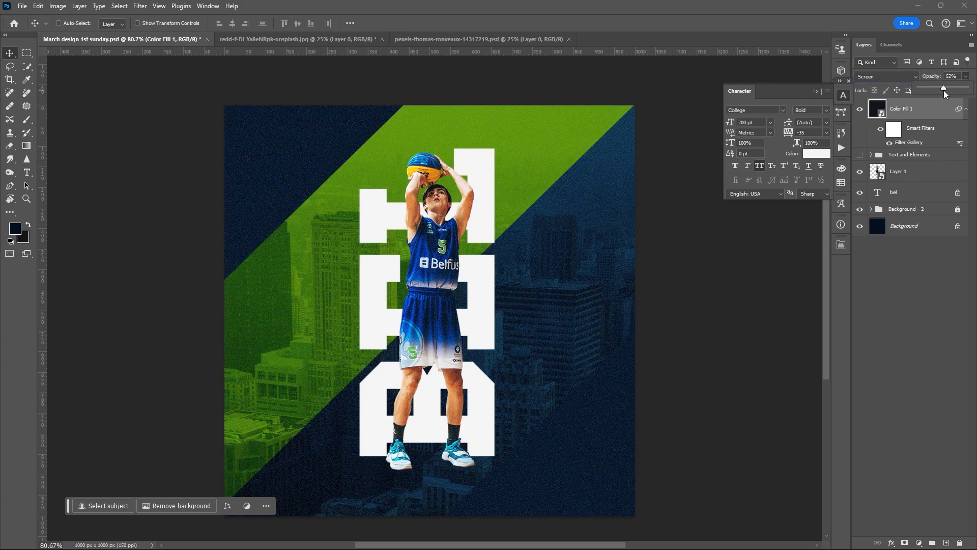
left_click_drag(942, 88, 948, 89)
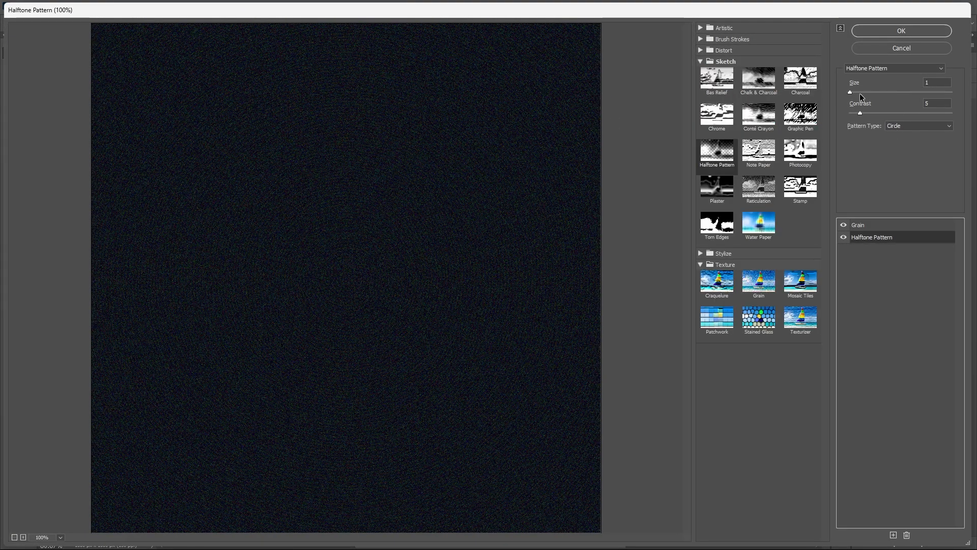
Raise the halftone pattern Size to 2 and increase its Contrast.
left_click(758, 280)
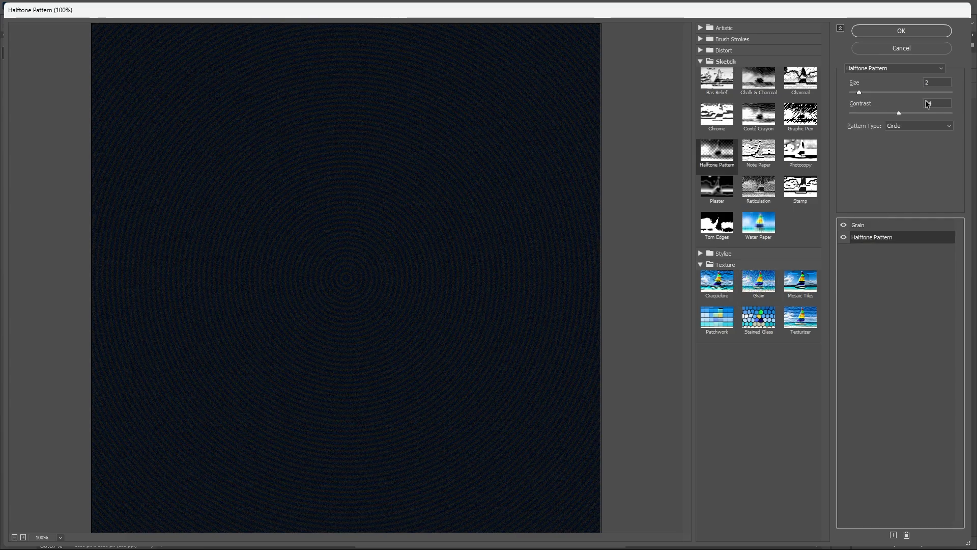
left_click(900, 30)
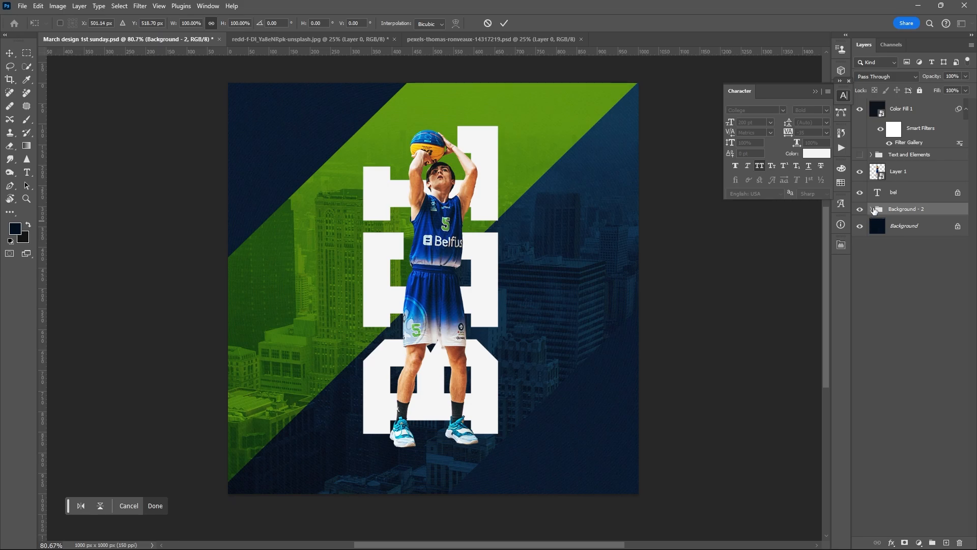
left_click(878, 209)
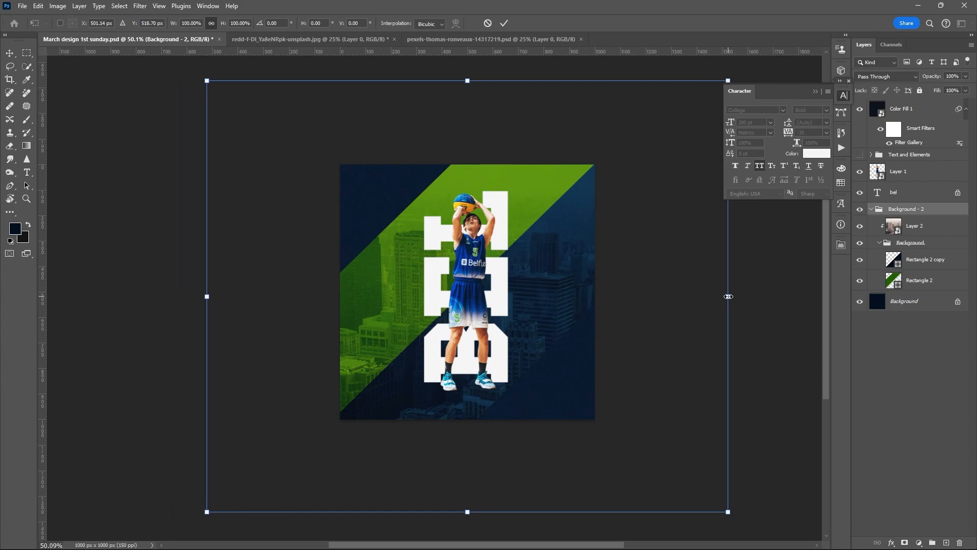
left_click_drag(728, 296, 756, 293)
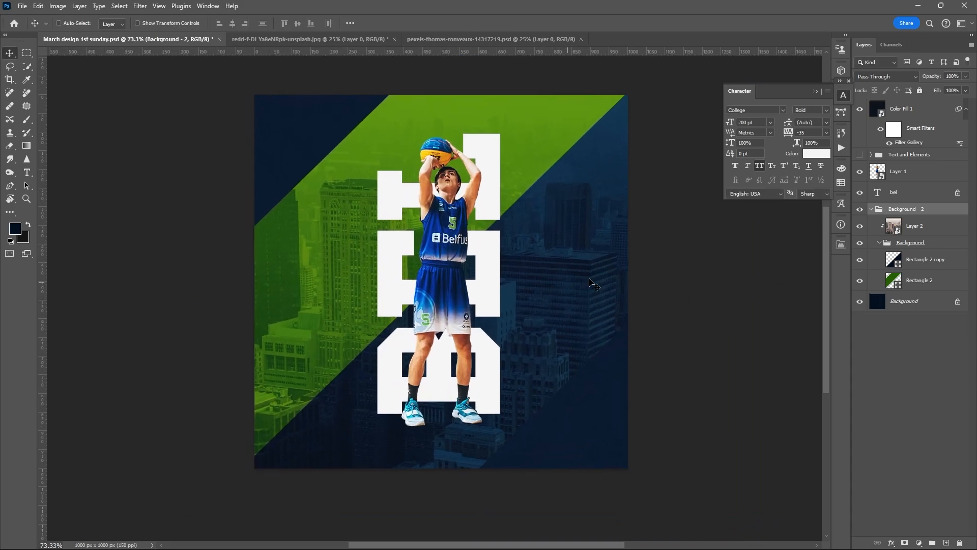
left_click(871, 154)
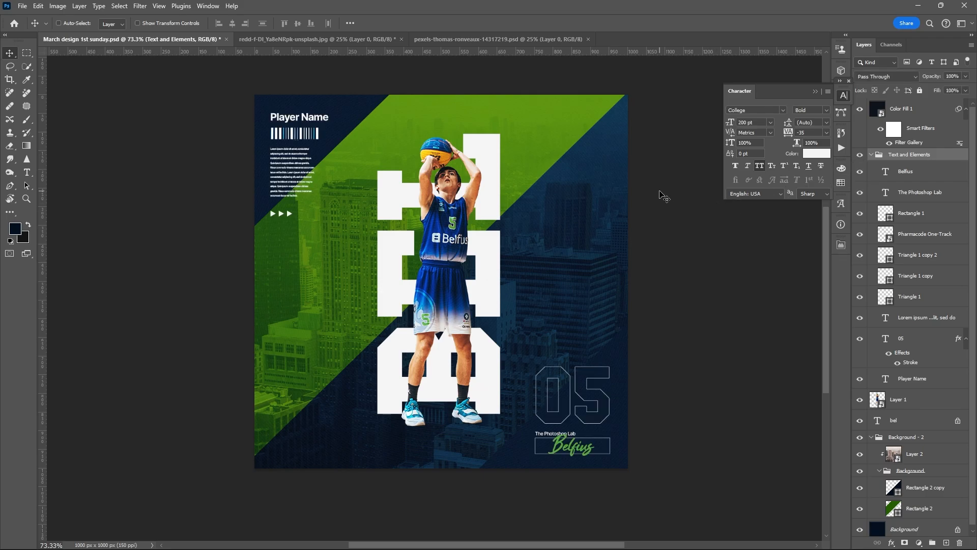
mouse_move(592, 271)
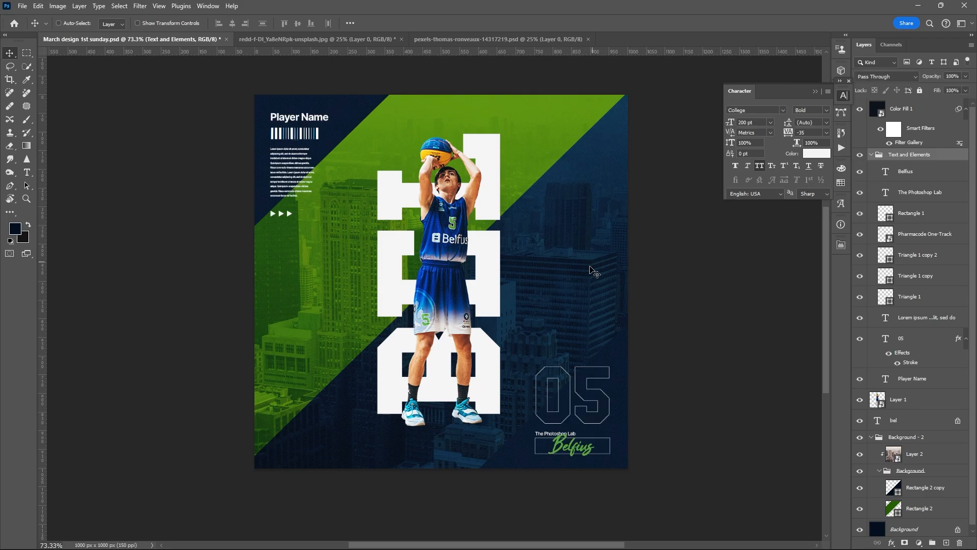